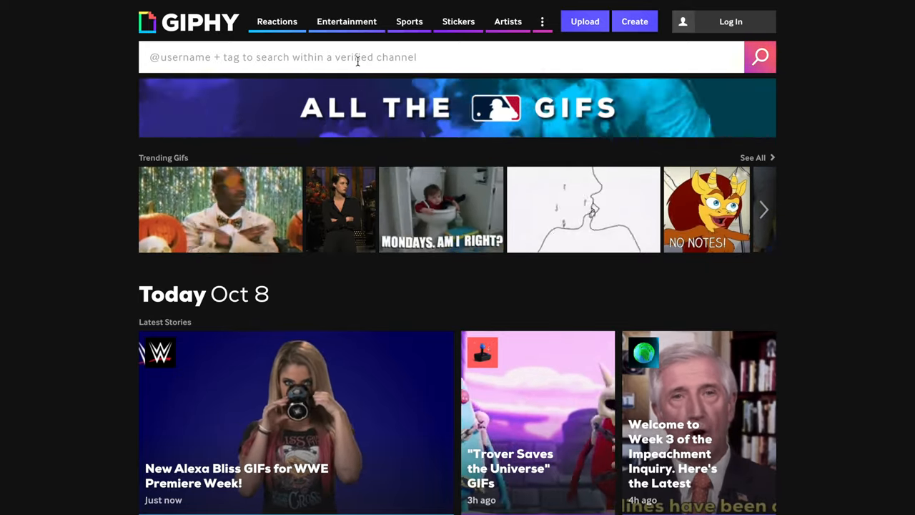
Search GIPHY for 'DANCING' and browse down through the resulting GIFs.
{"action": "type", "text": "DANCING"}
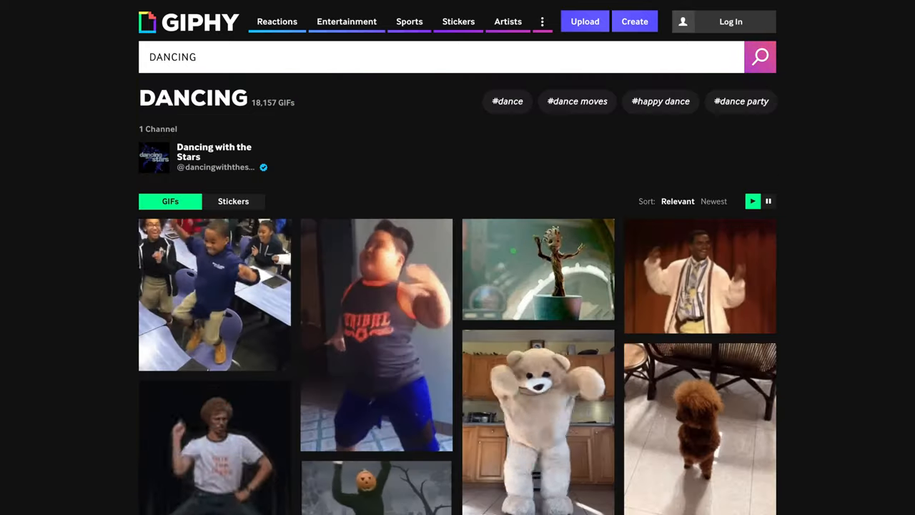
{"action": "scroll", "scroll_direction": "down", "scroll_amount": 3}
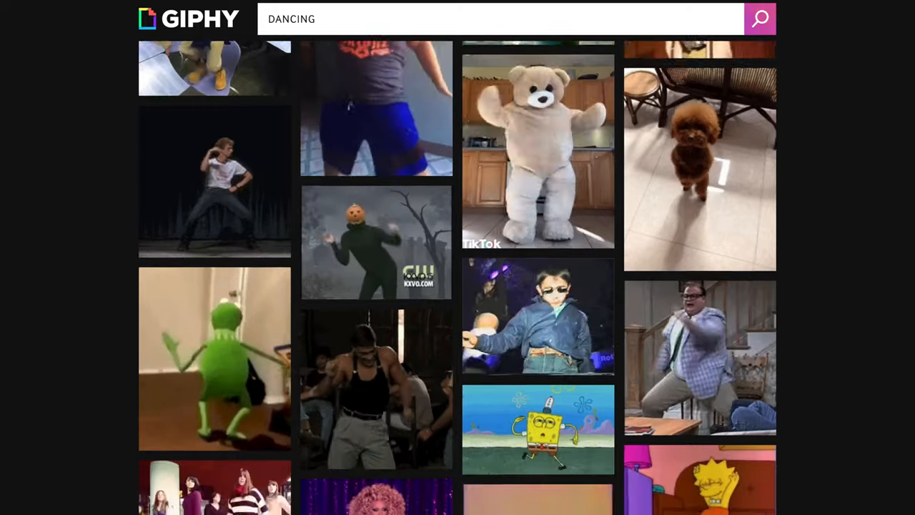
{"action": "scroll", "scroll_direction": "down", "scroll_amount": 3}
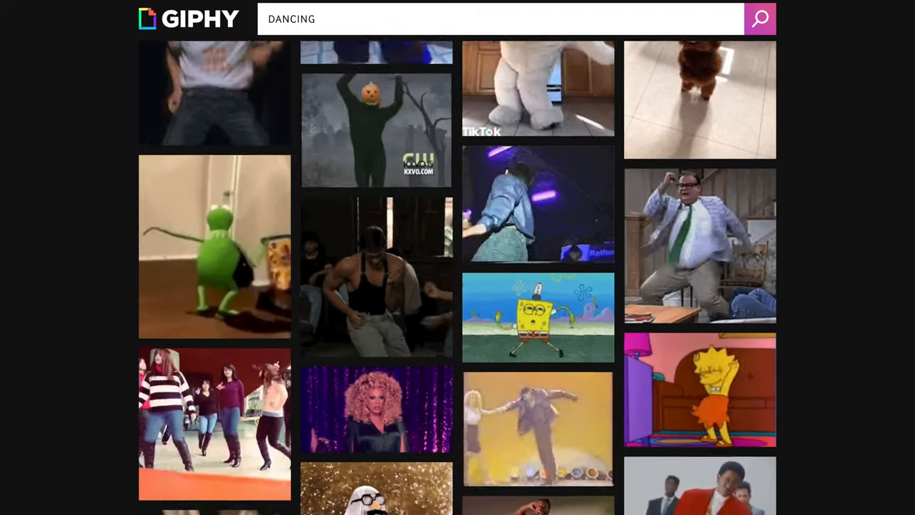
{"action": "scroll", "scroll_direction": "down", "scroll_amount": 3}
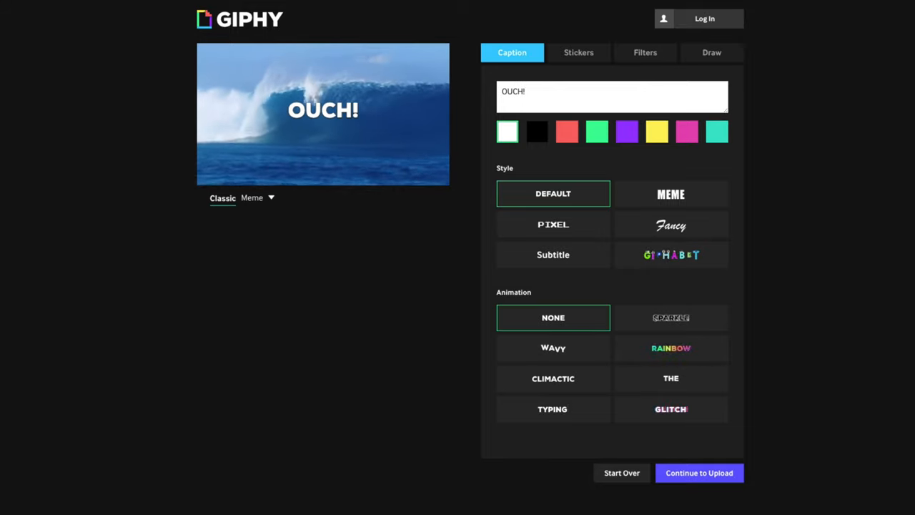
Continue to upload with the wave clip captioned 'OUCH!'.
{"action": "left_click", "coordinate": [698, 472]}
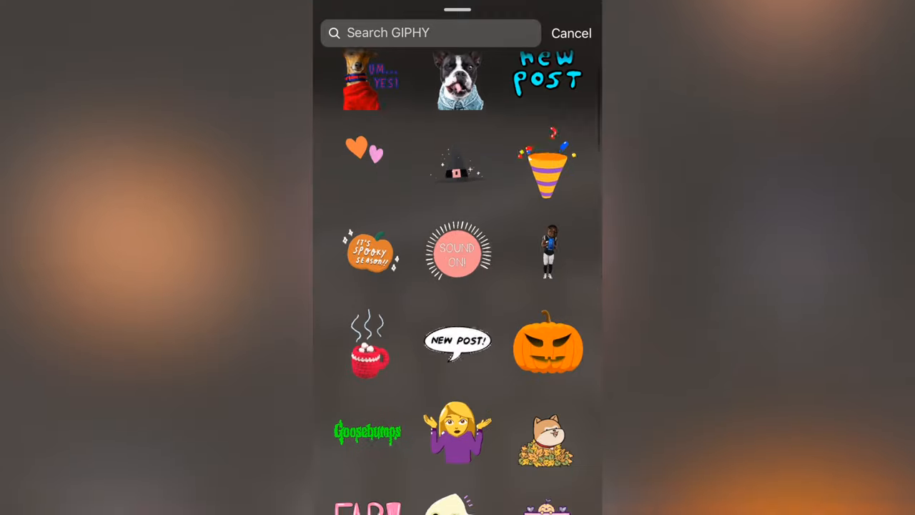
{"action": "scroll", "scroll_direction": "down", "scroll_amount": 3}
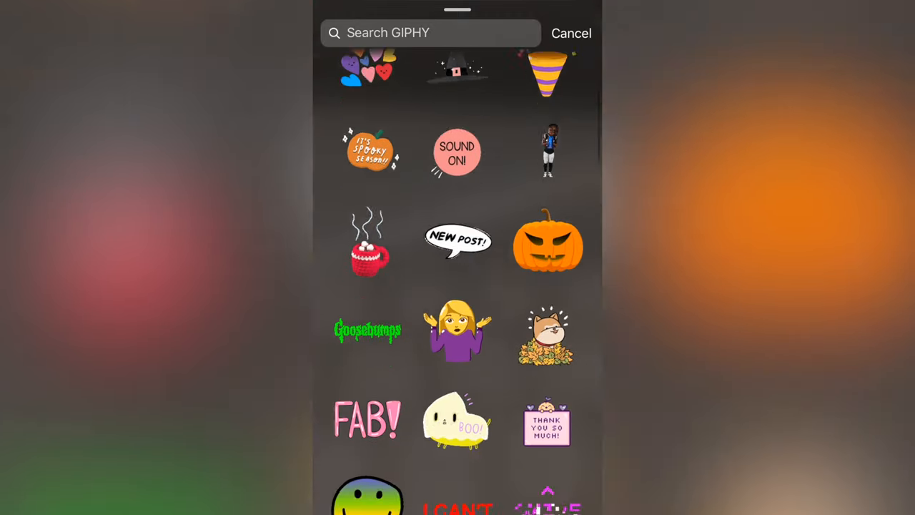
{"action": "scroll", "scroll_direction": "down", "scroll_amount": 3}
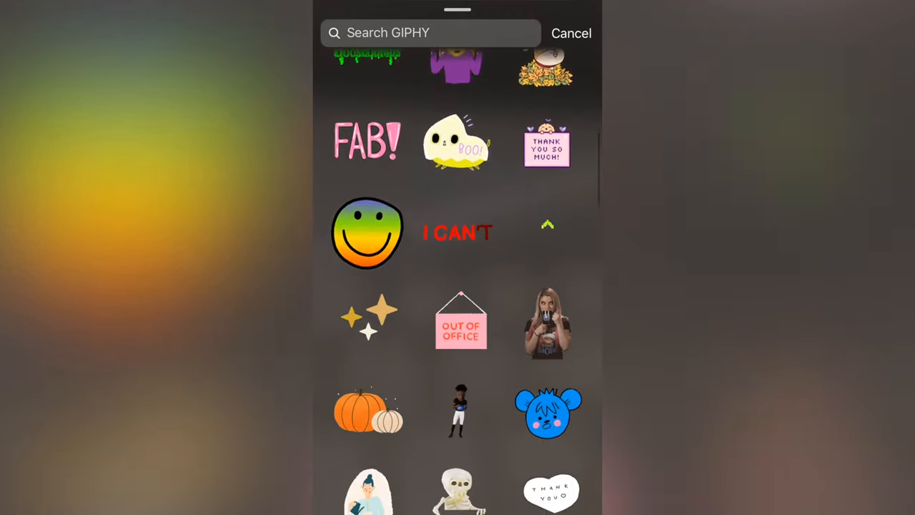
{"action": "scroll", "scroll_direction": "down", "scroll_amount": 3}
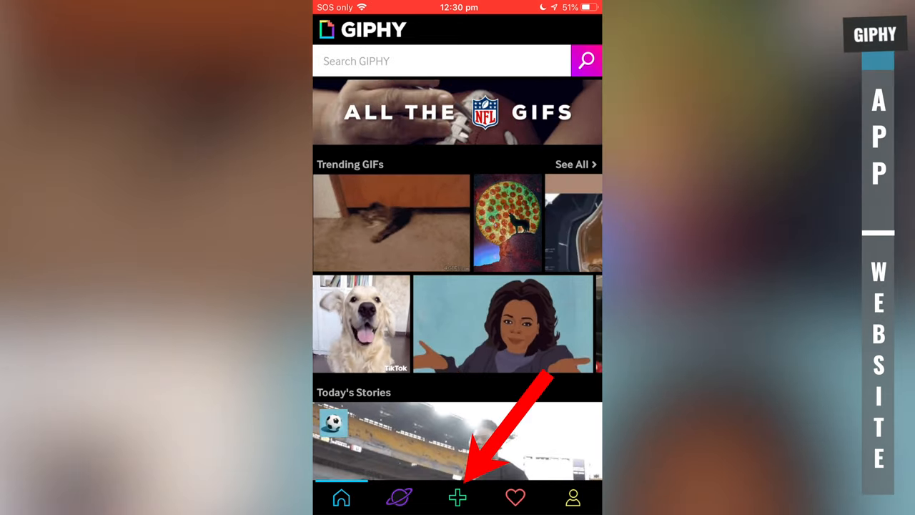
Record a new selfie clip of waving and keep a 0.89-second trimmed section.
{"action": "left_click", "coordinate": [455, 491]}
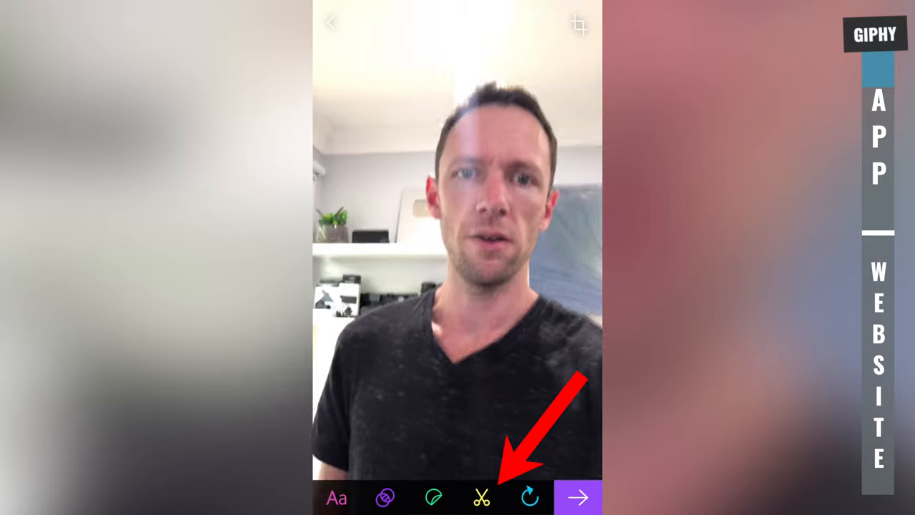
{"action": "left_click", "coordinate": [494, 497]}
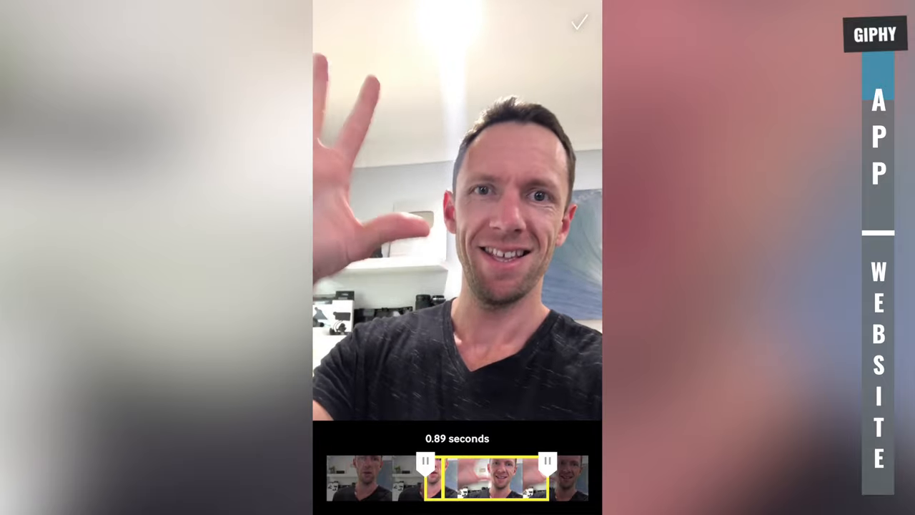
{"action": "left_click", "coordinate": [580, 23]}
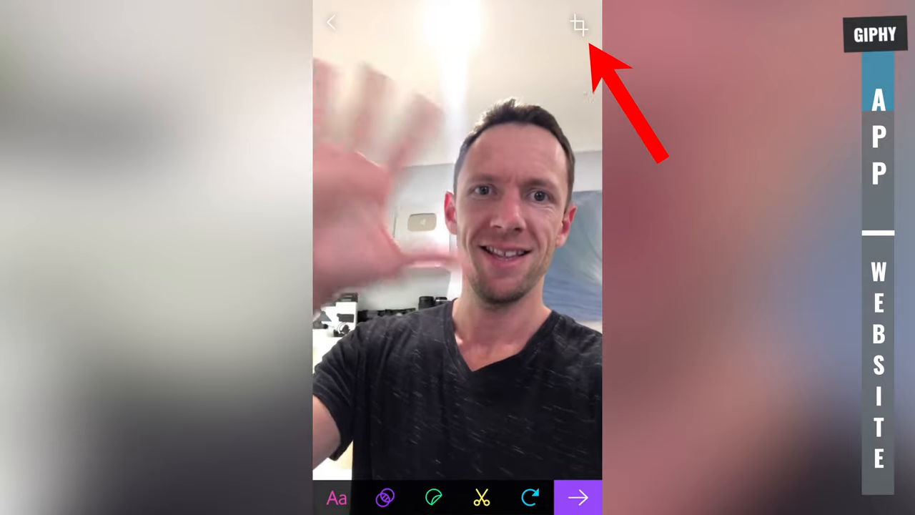
Crop the waving clip to a 1:1 square.
{"action": "left_click", "coordinate": [578, 26]}
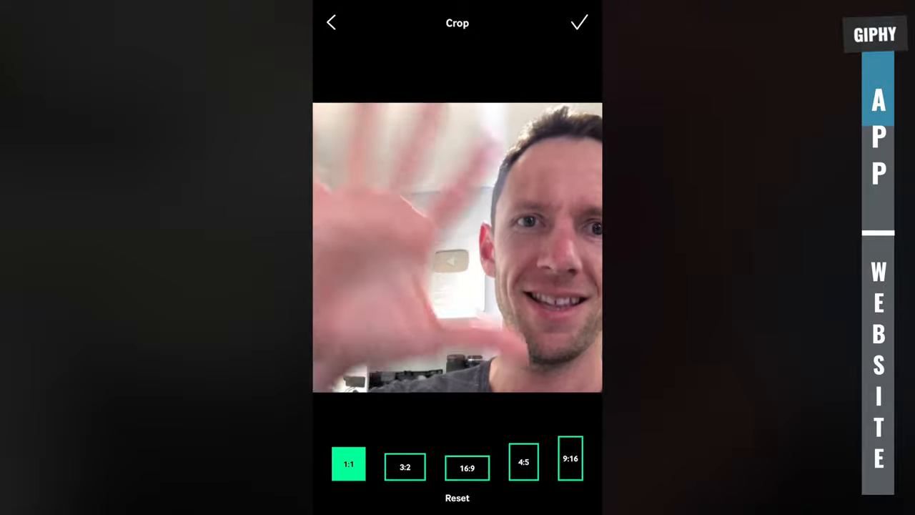
{"action": "left_click", "coordinate": [580, 23]}
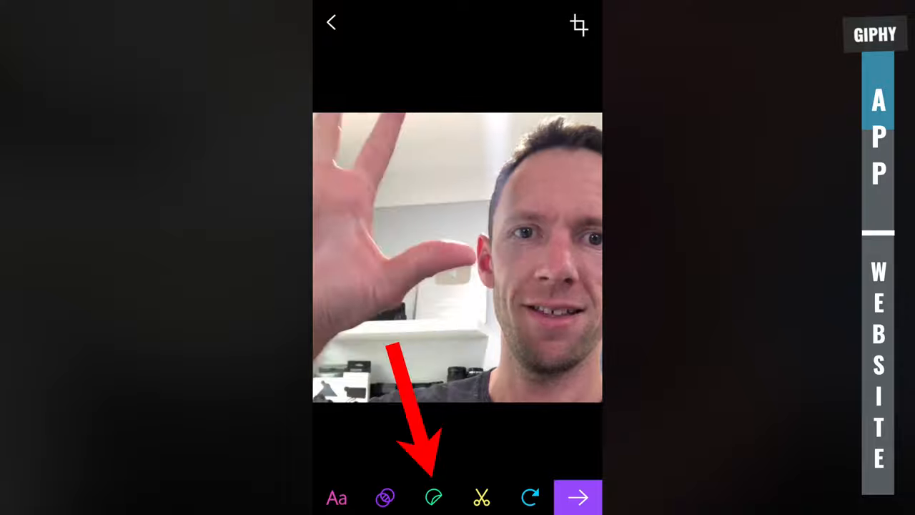
Browse stickers without adding one, then proceed to the Upload Your GIF screen.
{"action": "left_click", "coordinate": [432, 498]}
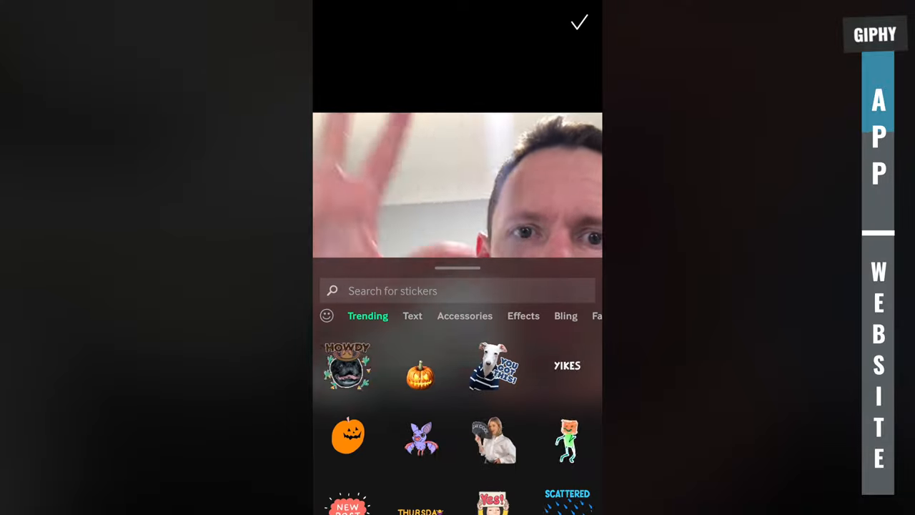
{"action": "left_click", "coordinate": [580, 23]}
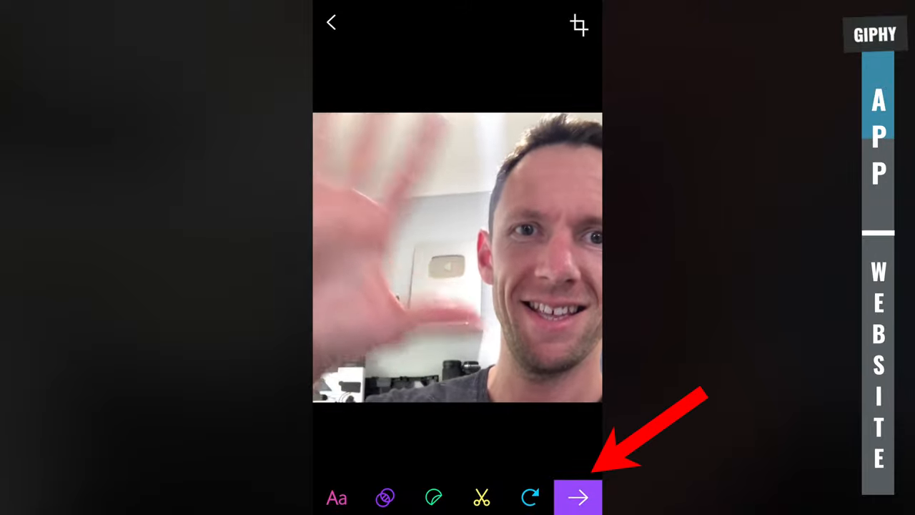
{"action": "left_click", "coordinate": [578, 498]}
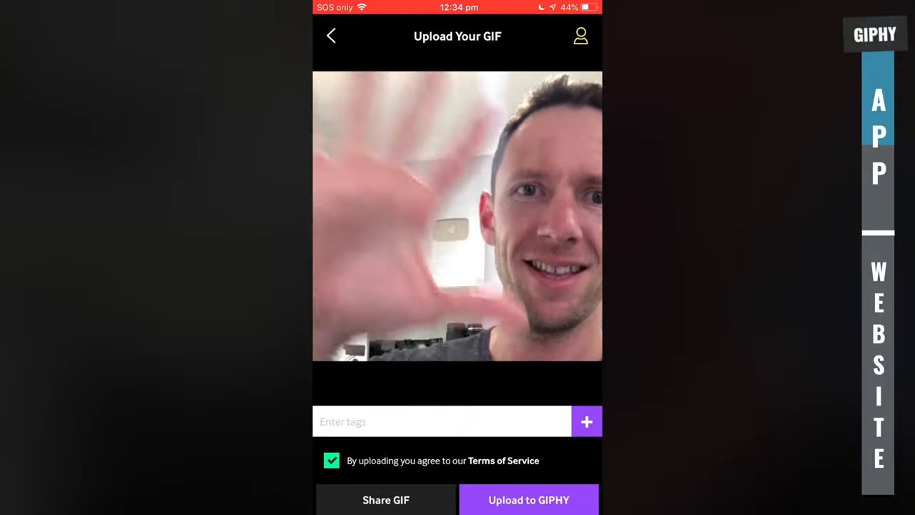
Open the finished square waving GIF and bring up its sharing options.
{"action": "left_click", "coordinate": [386, 499]}
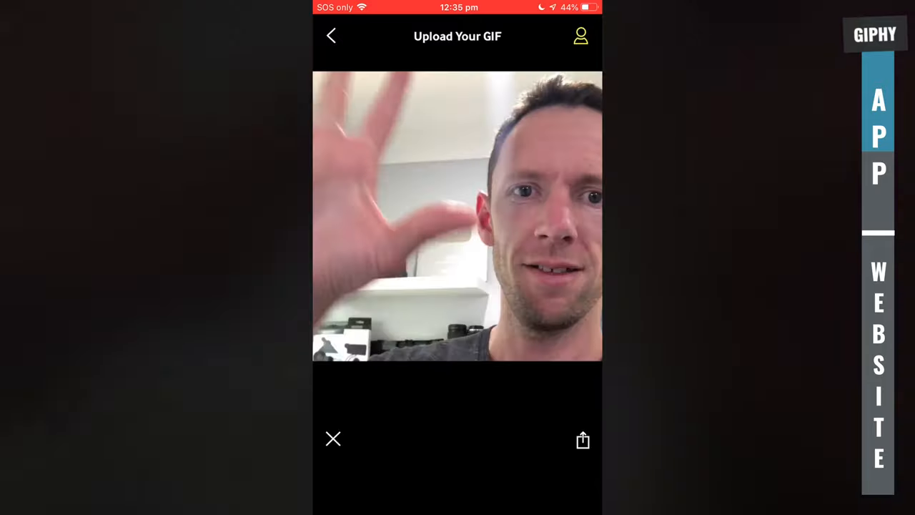
{"action": "left_click", "coordinate": [583, 439]}
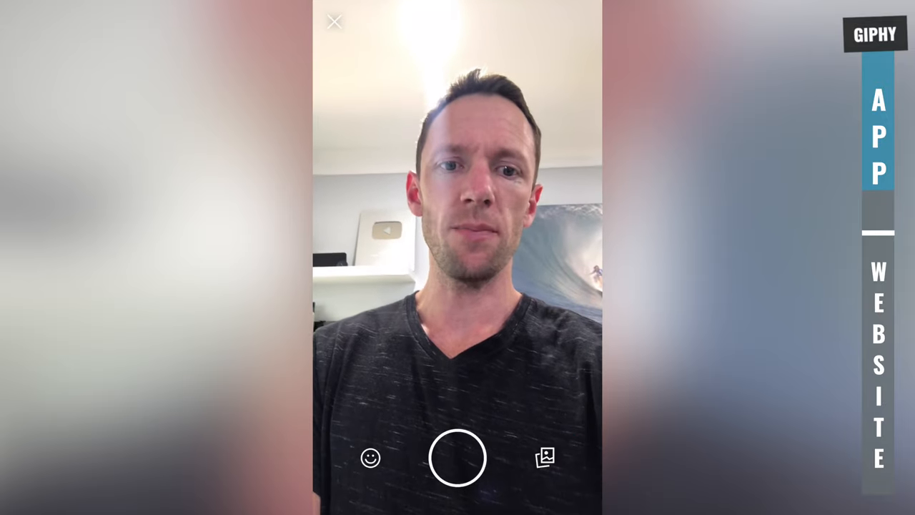
Load the teleprompter video from the library and trim it to 1.70 seconds.
{"action": "left_click", "coordinate": [540, 457]}
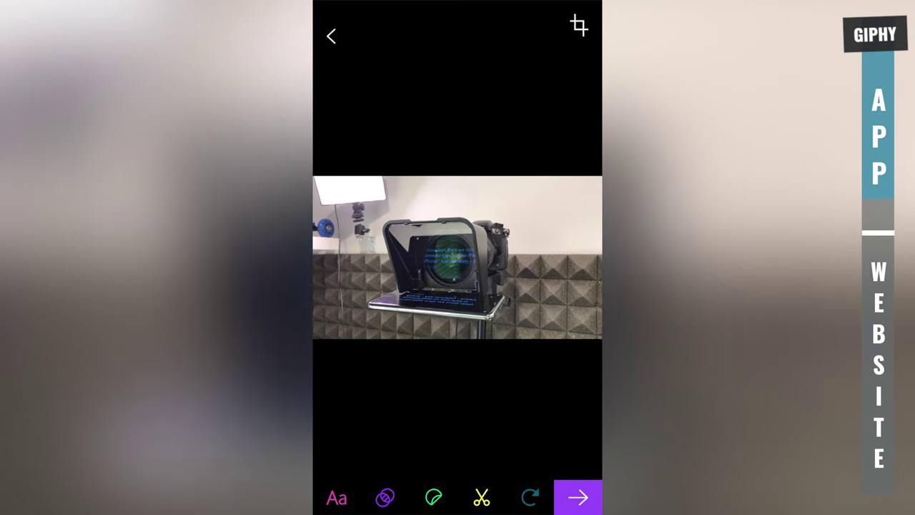
{"action": "left_click", "coordinate": [577, 25]}
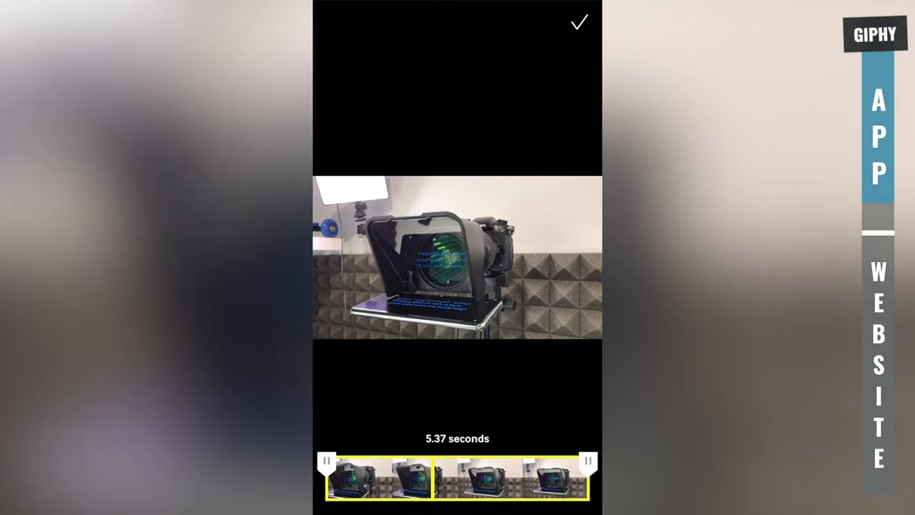
{"action": "left_click_drag", "start_coordinate": [327, 478], "coordinate": [360, 478]}
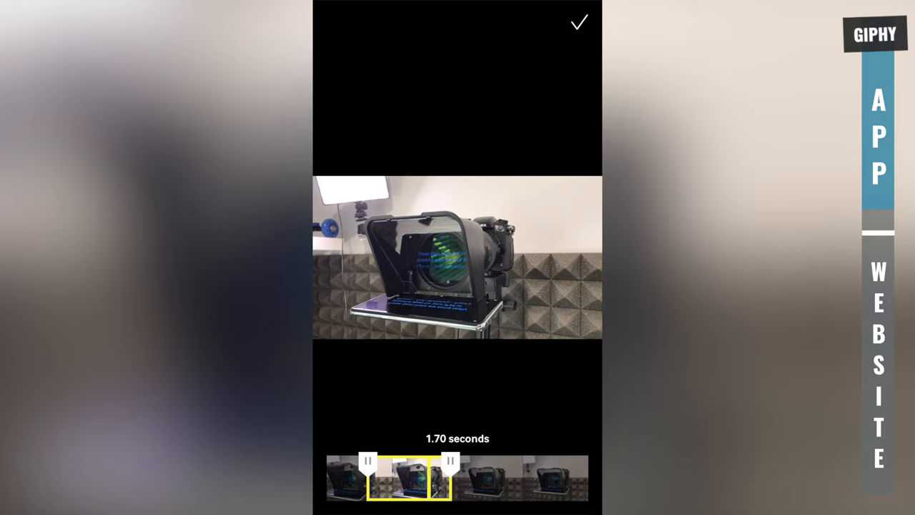
{"action": "left_click", "coordinate": [581, 22]}
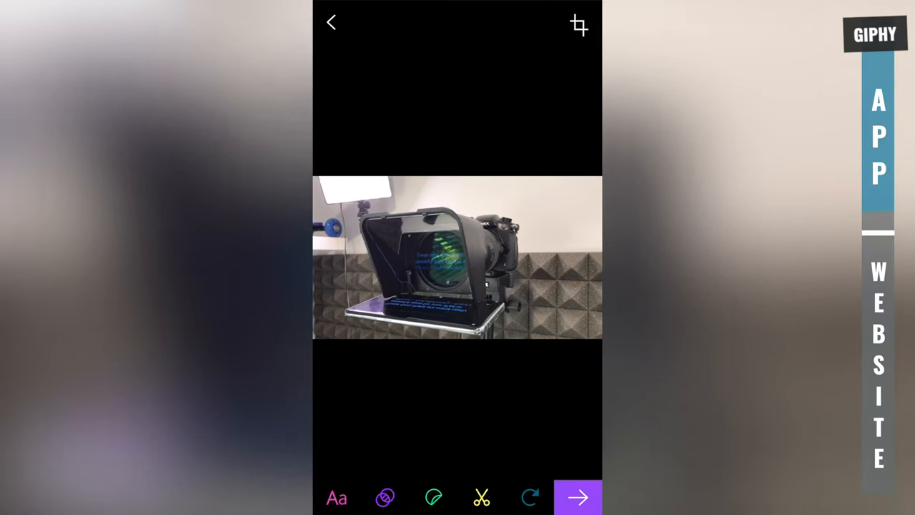
Crop the teleprompter clip to a 1:1 square.
{"action": "left_click", "coordinate": [577, 23]}
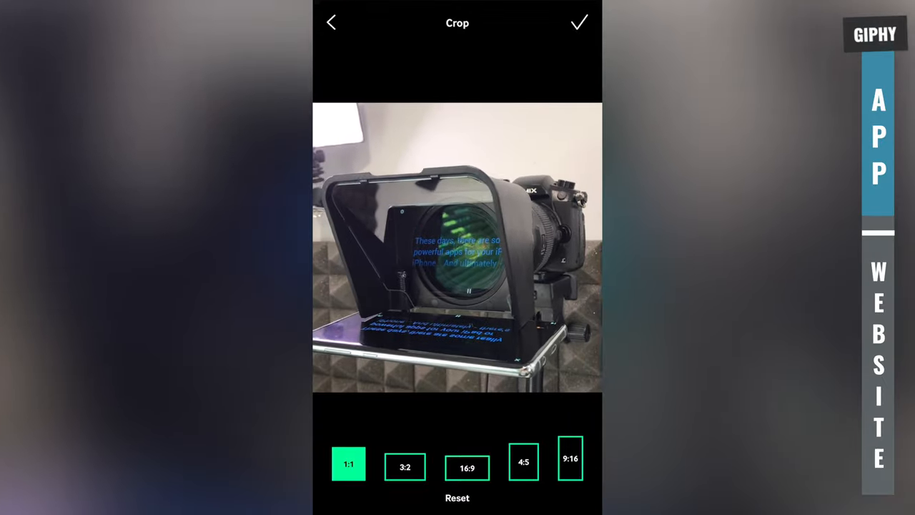
{"action": "left_click", "coordinate": [580, 23]}
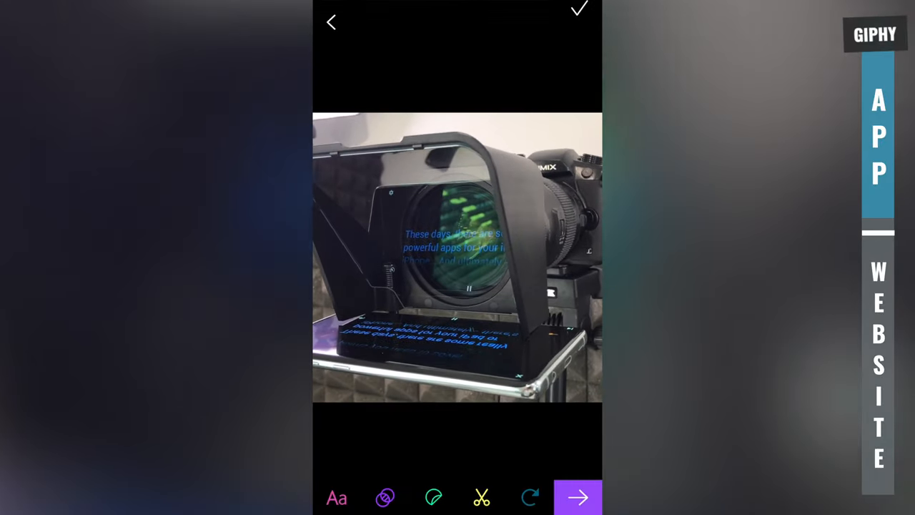
Caption the clip 'Create videos easily' and confirm it.
{"action": "left_click", "coordinate": [338, 498]}
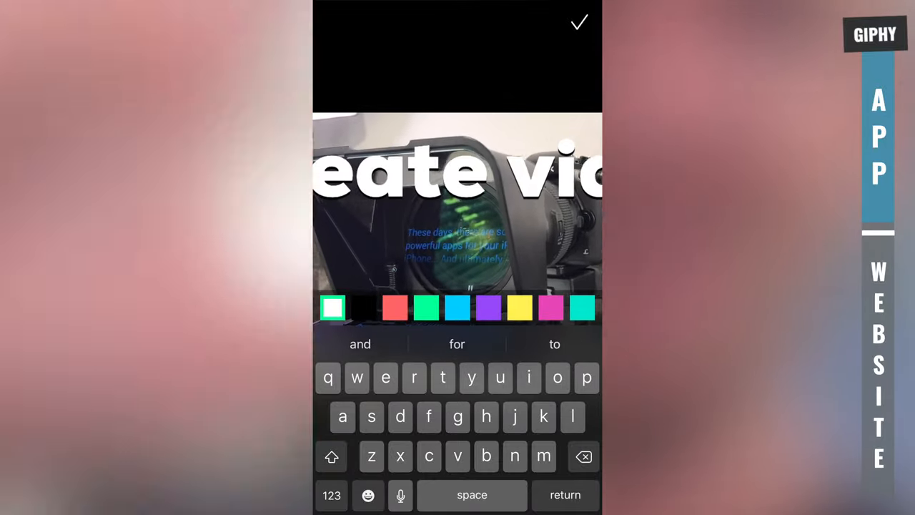
{"action": "type", "text": "videos easily"}
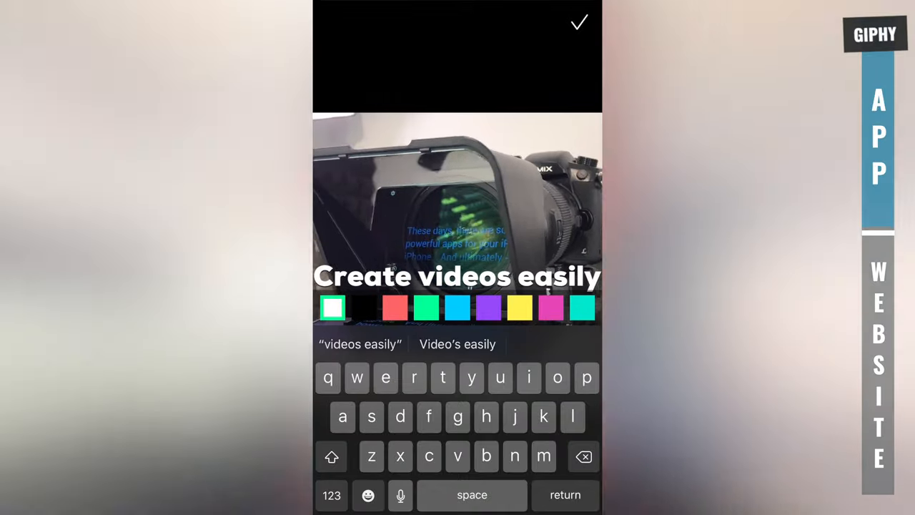
{"action": "left_click", "coordinate": [577, 22]}
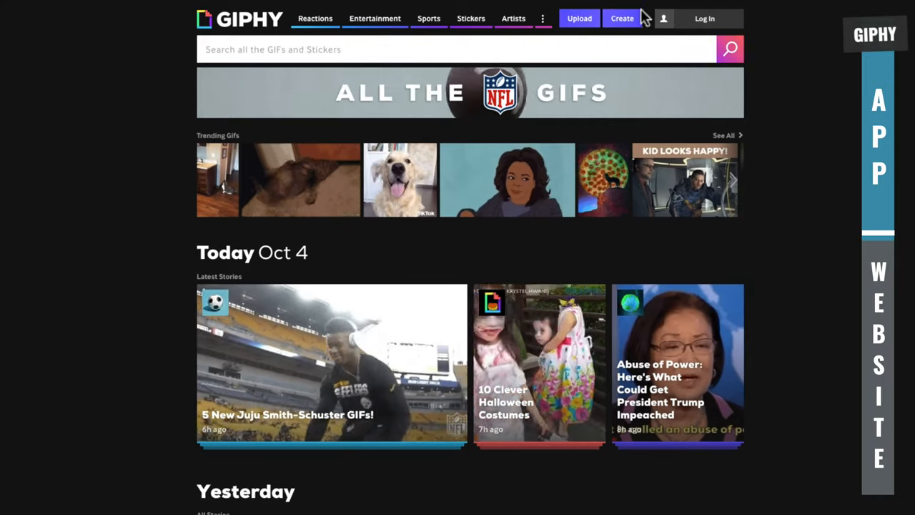
Start creating a new GIF from GIPHY's homepage Create button.
{"action": "left_click", "coordinate": [622, 17]}
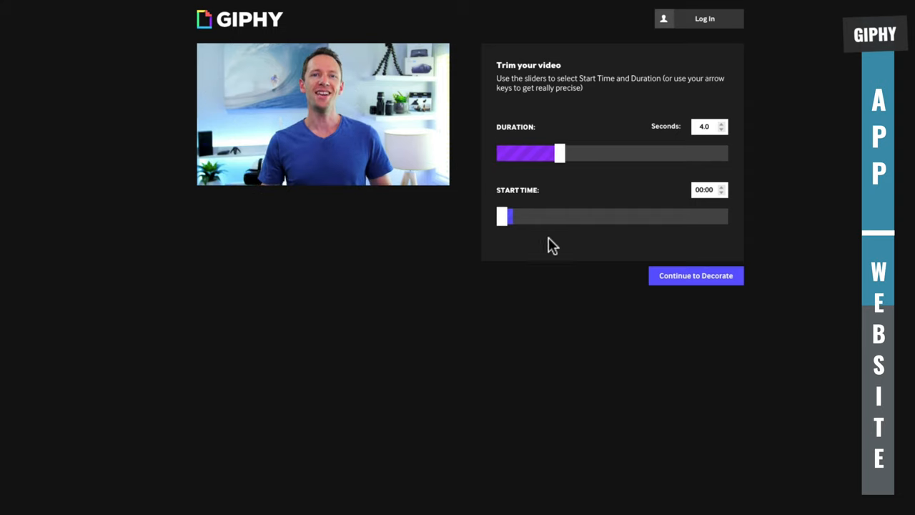
Move the clip start to the breaking wave at 01:08.
{"action": "left_click_drag", "start_coordinate": [503, 216], "coordinate": [538, 216]}
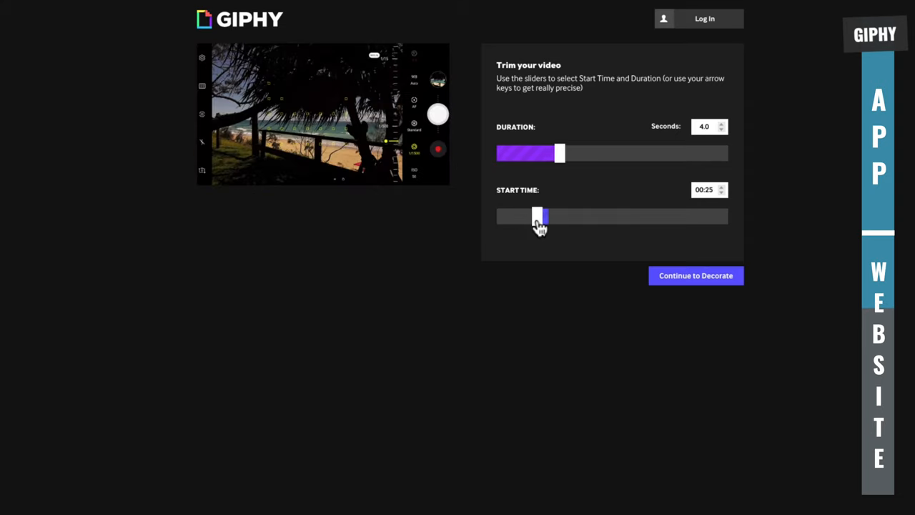
{"action": "left_click_drag", "start_coordinate": [538, 217], "coordinate": [546, 217]}
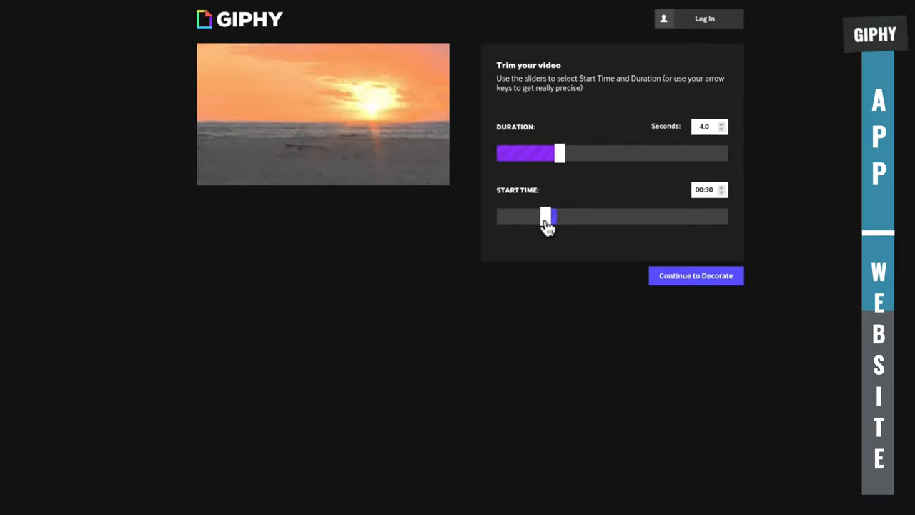
{"action": "left_click_drag", "start_coordinate": [545, 216], "coordinate": [599, 216]}
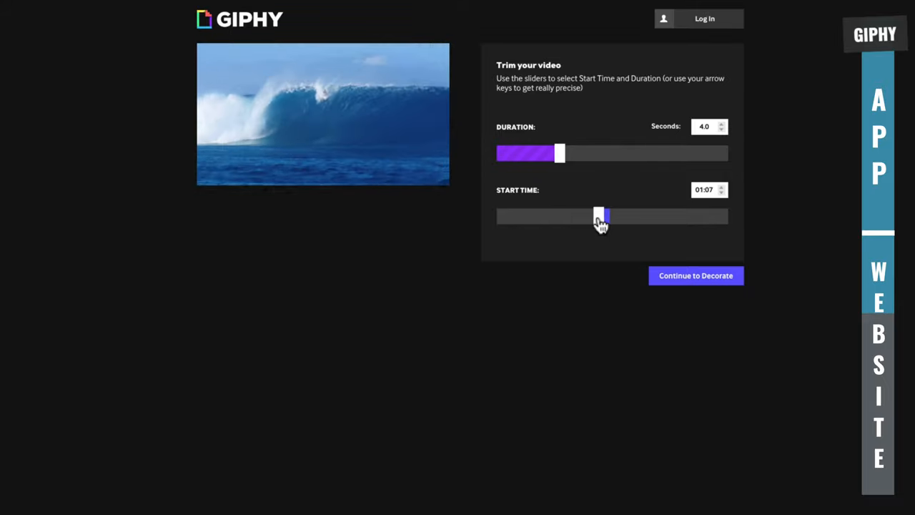
{"action": "left_click_drag", "start_coordinate": [599, 216], "coordinate": [603, 216]}
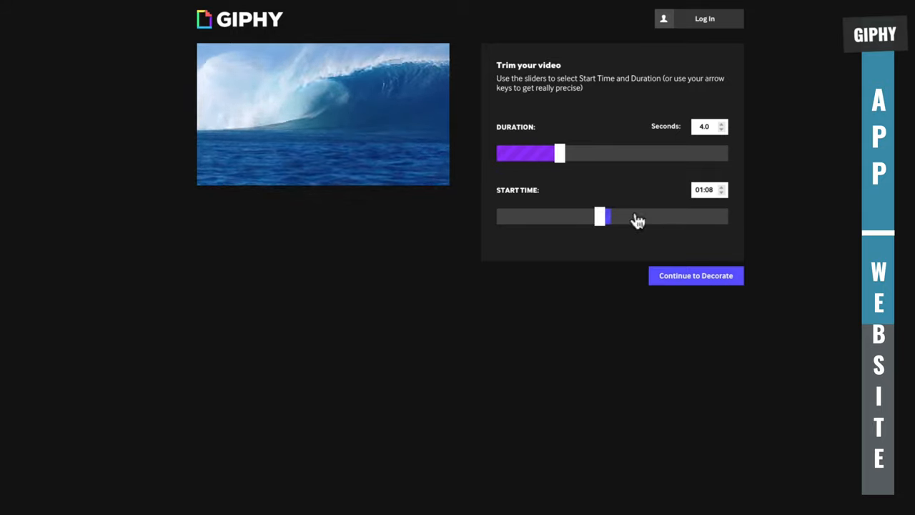
{"action": "left_click", "coordinate": [720, 131]}
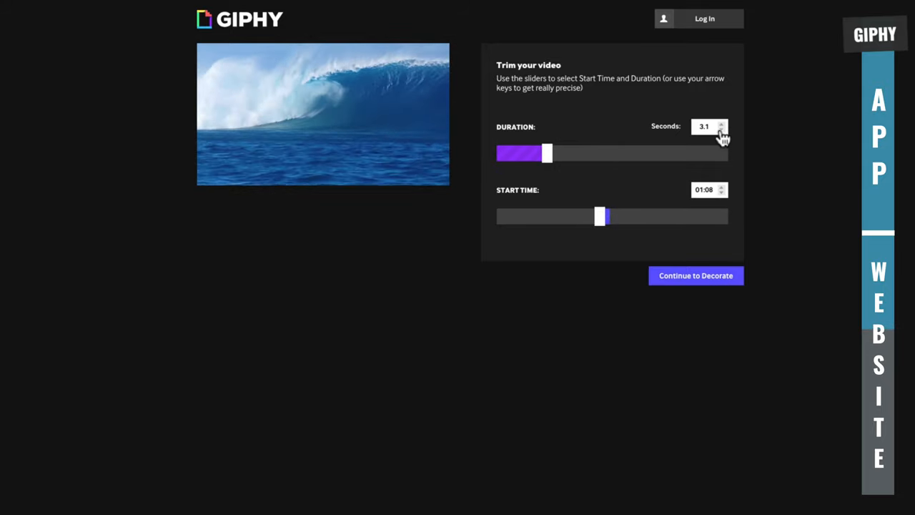
Shorten the duration to about 3 seconds and move on to decorating.
{"action": "left_click", "coordinate": [726, 131]}
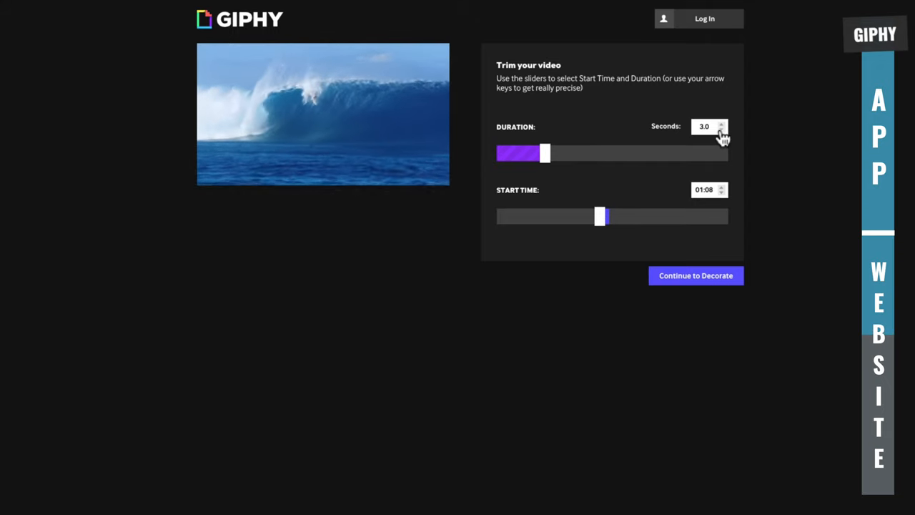
{"action": "left_click", "coordinate": [722, 123]}
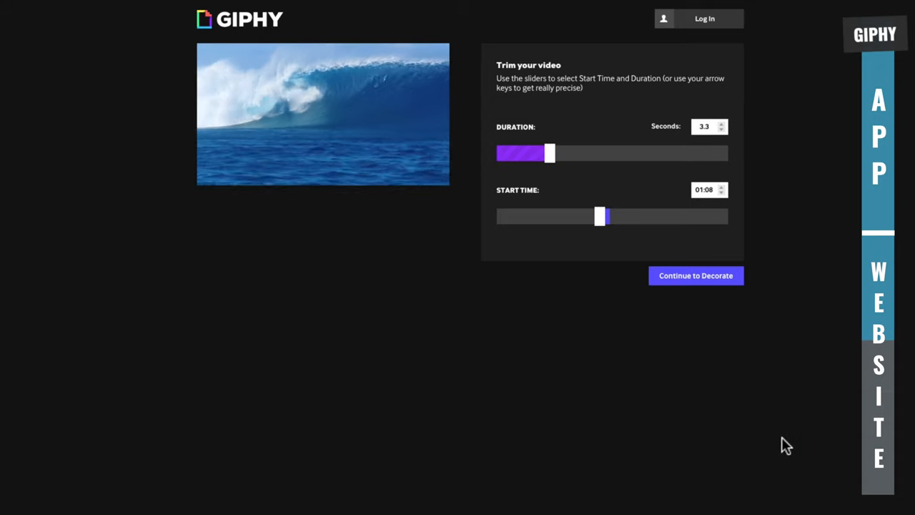
{"action": "left_click", "coordinate": [694, 274]}
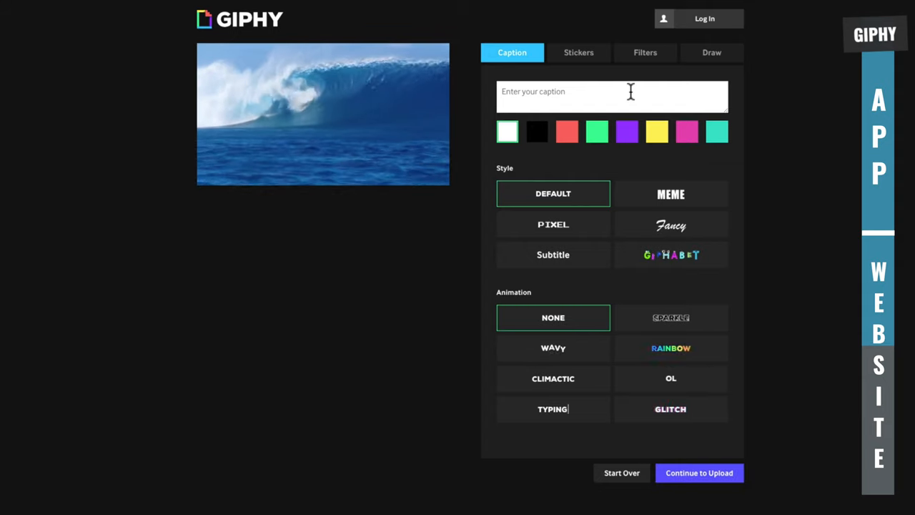
Caption the wave clip 'OUCH!' with the Climactic animation.
{"action": "type", "text": "OUCH!"}
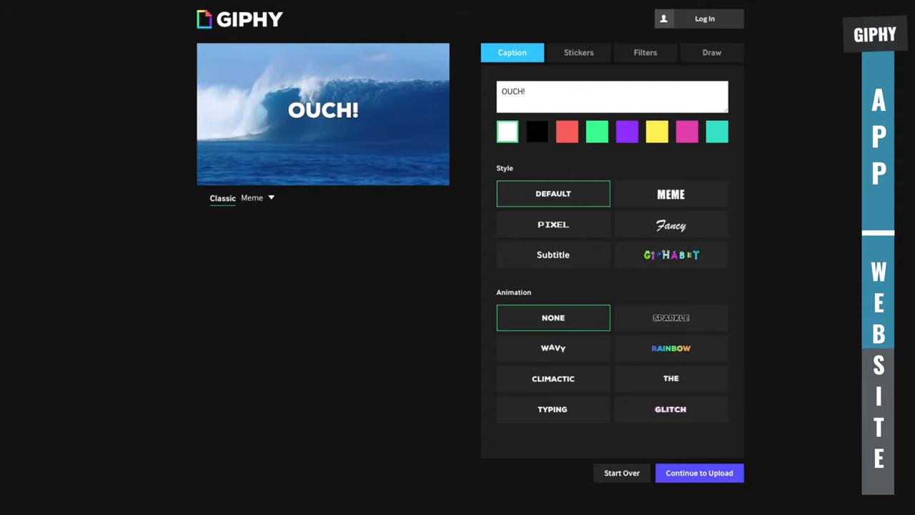
{"action": "mouse_move", "coordinate": [340, 174]}
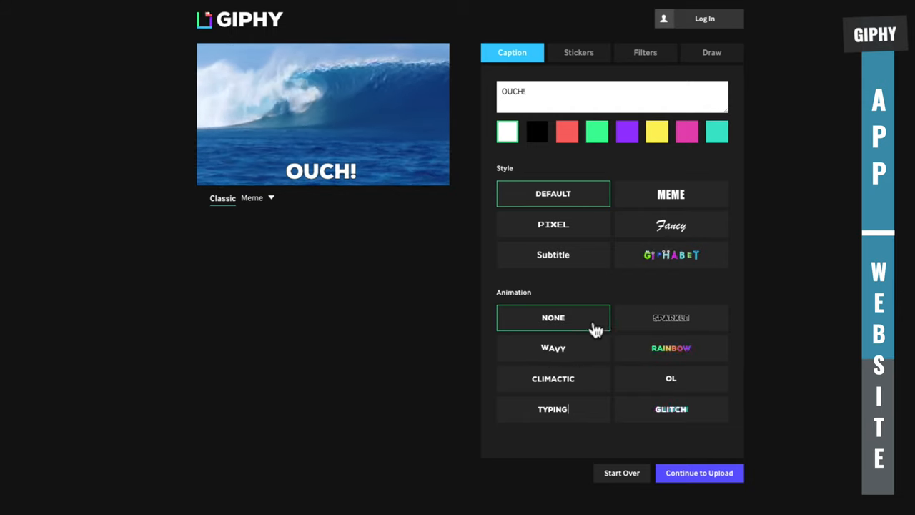
{"action": "left_click", "coordinate": [552, 377]}
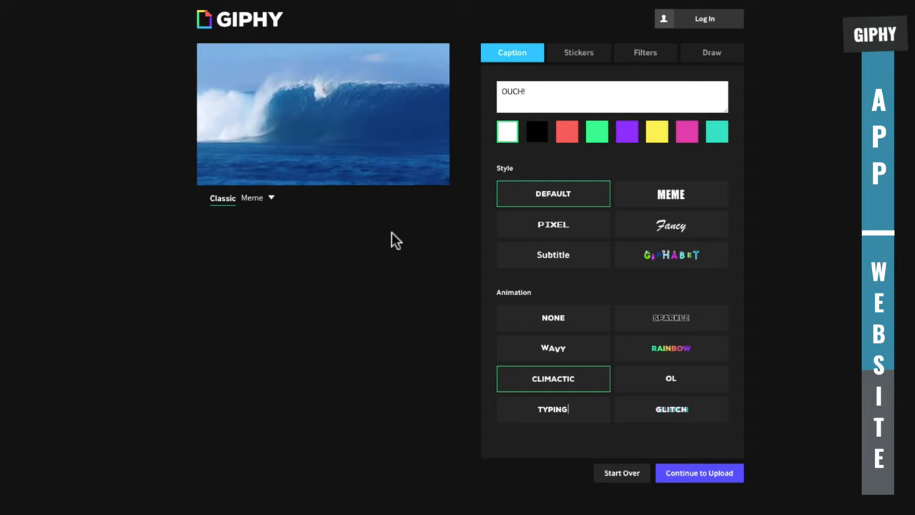
Check the sticker options, then preview the Glitch and Cross-Process filters.
{"action": "left_click", "coordinate": [578, 51]}
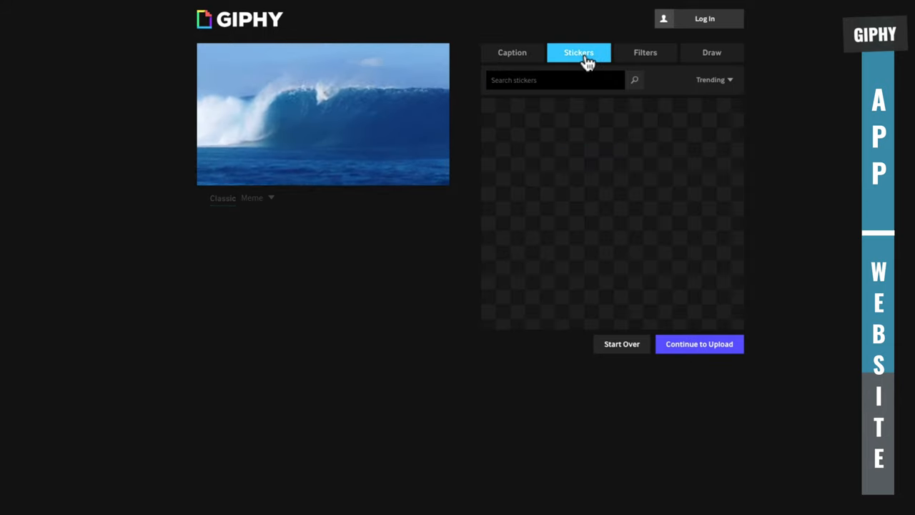
{"action": "left_click", "coordinate": [578, 52]}
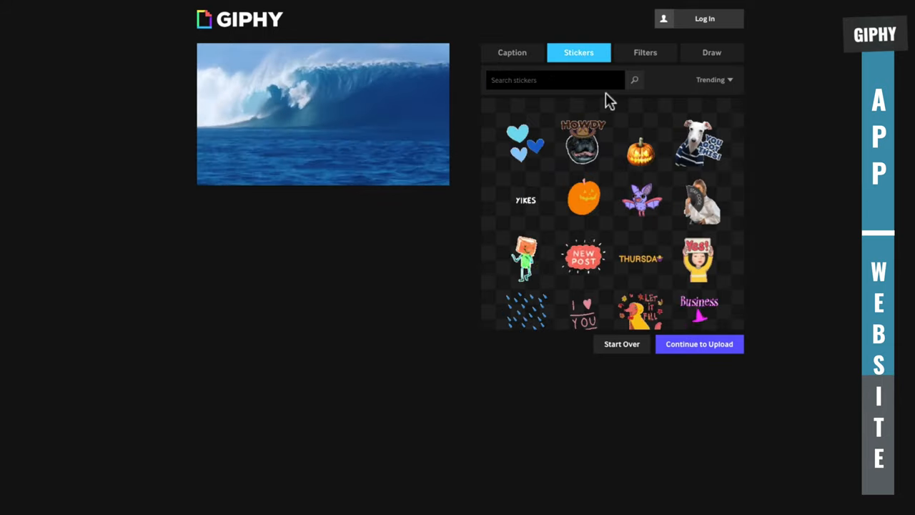
{"action": "left_click", "coordinate": [645, 51]}
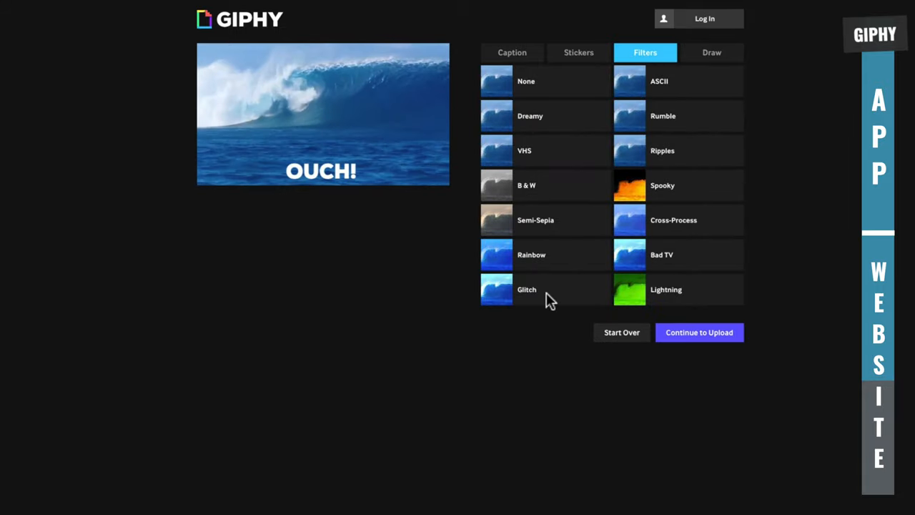
{"action": "left_click", "coordinate": [544, 288]}
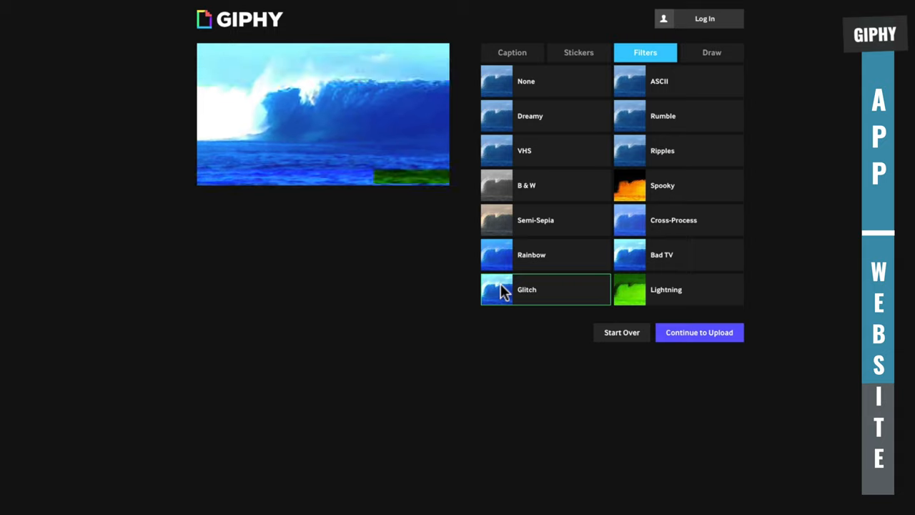
{"action": "left_click", "coordinate": [677, 150]}
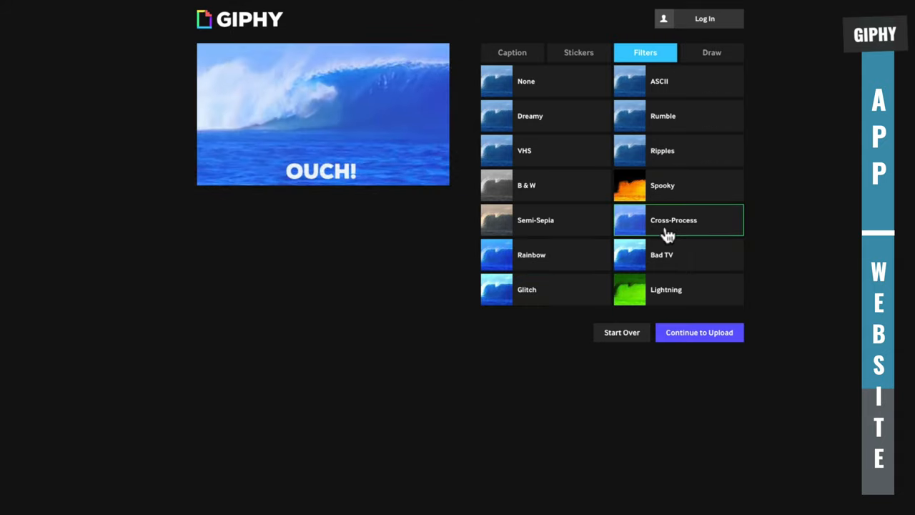
Set the filter back to None and move to the drawing options.
{"action": "left_click", "coordinate": [543, 80]}
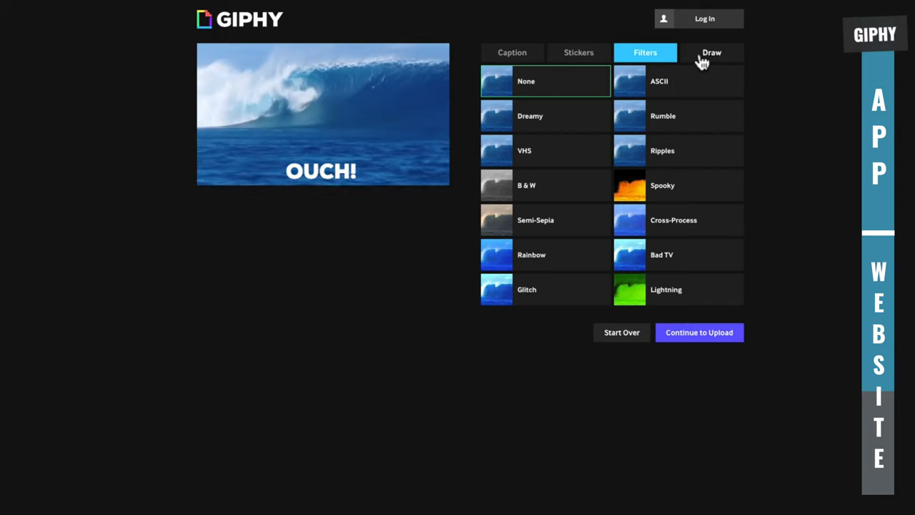
{"action": "left_click", "coordinate": [711, 52]}
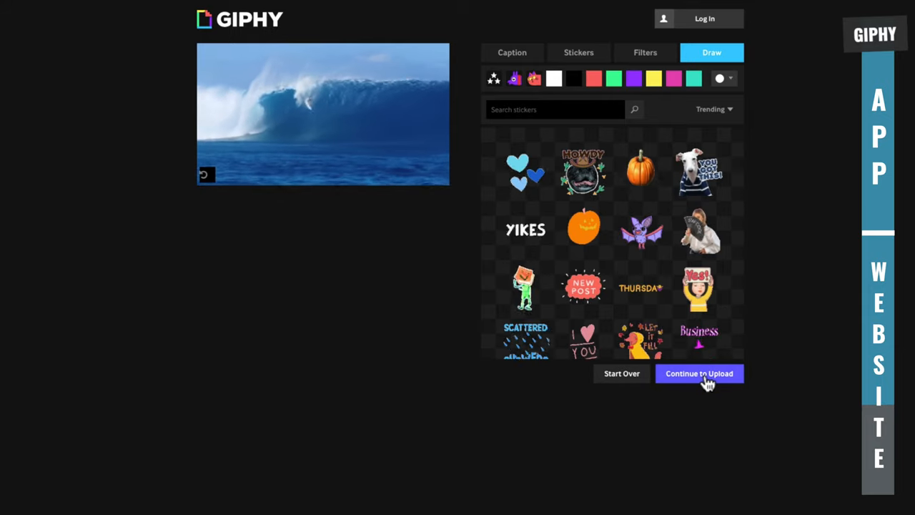
Tag the captioned wave GIF 'wipeout' and upload it to GIPHY with its YouTube source.
{"action": "left_click", "coordinate": [699, 373]}
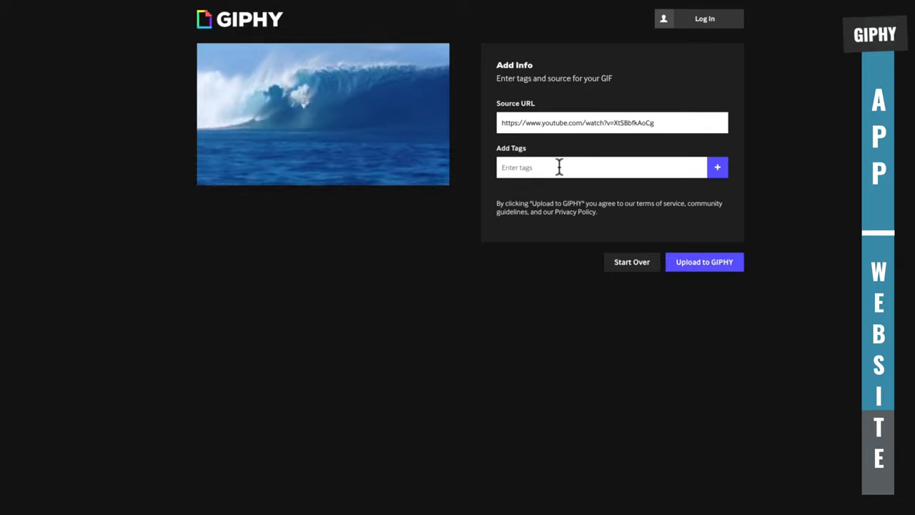
{"action": "type", "text": "wipeout"}
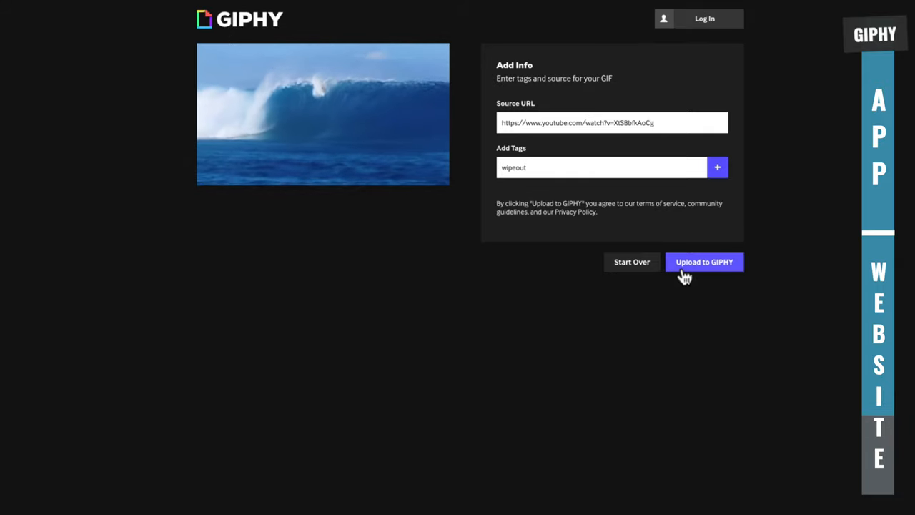
{"action": "left_click", "coordinate": [703, 261]}
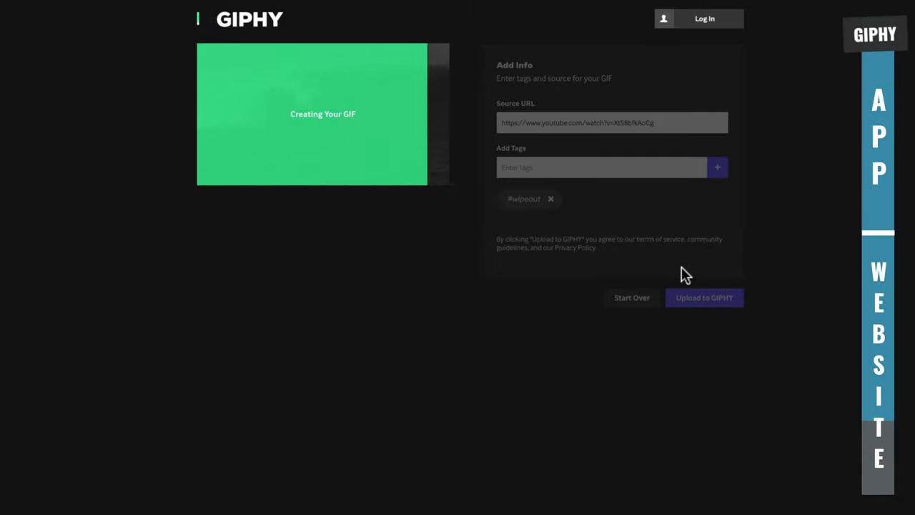
{"action": "left_click", "coordinate": [704, 297]}
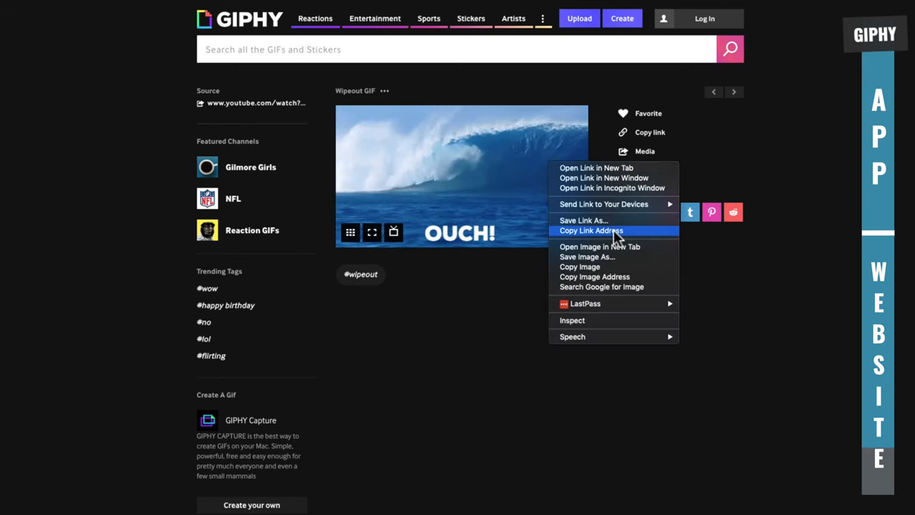
{"action": "mouse_move", "coordinate": [615, 257]}
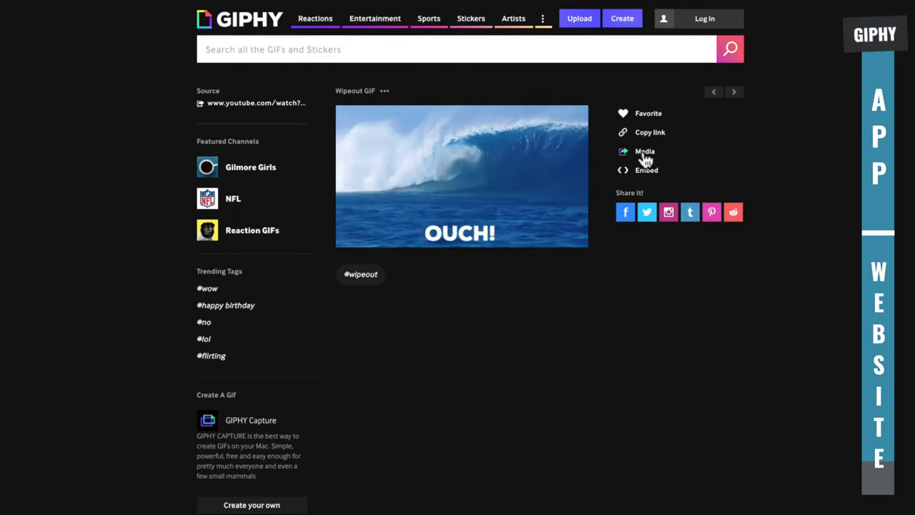
{"action": "left_click", "coordinate": [638, 152]}
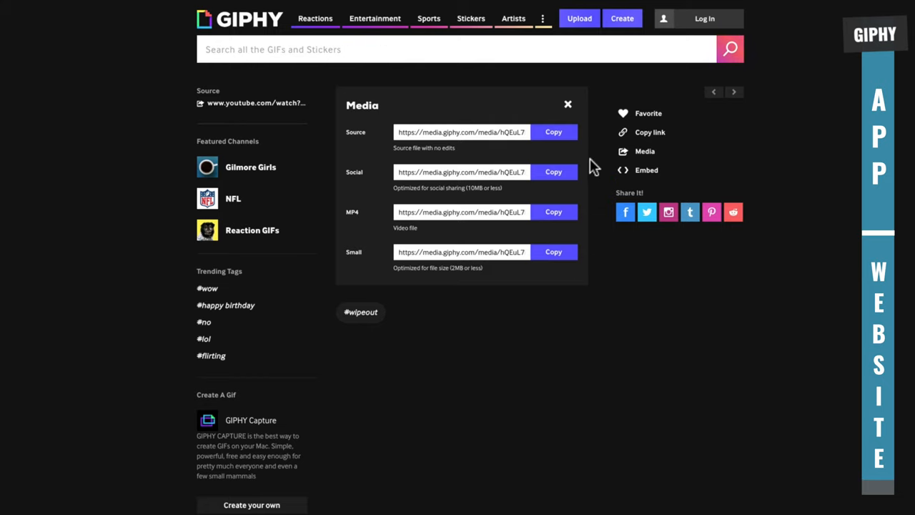
{"action": "left_click", "coordinate": [566, 103]}
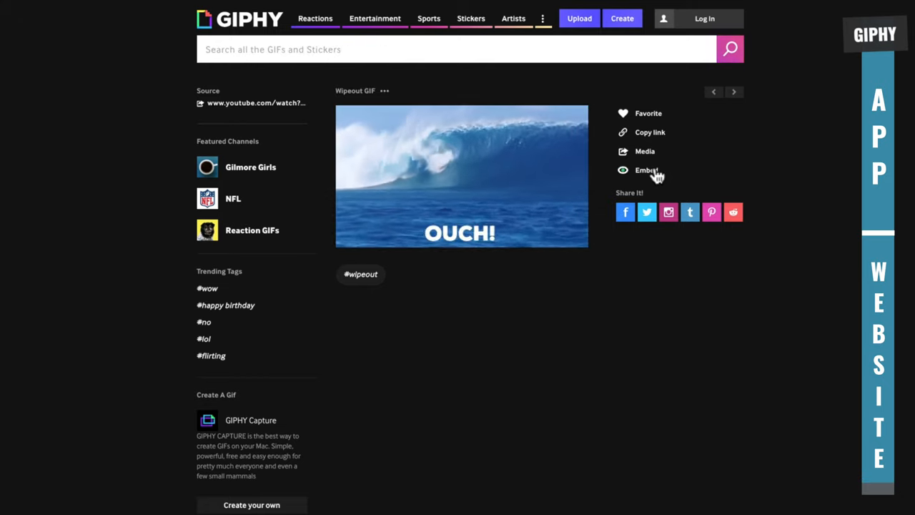